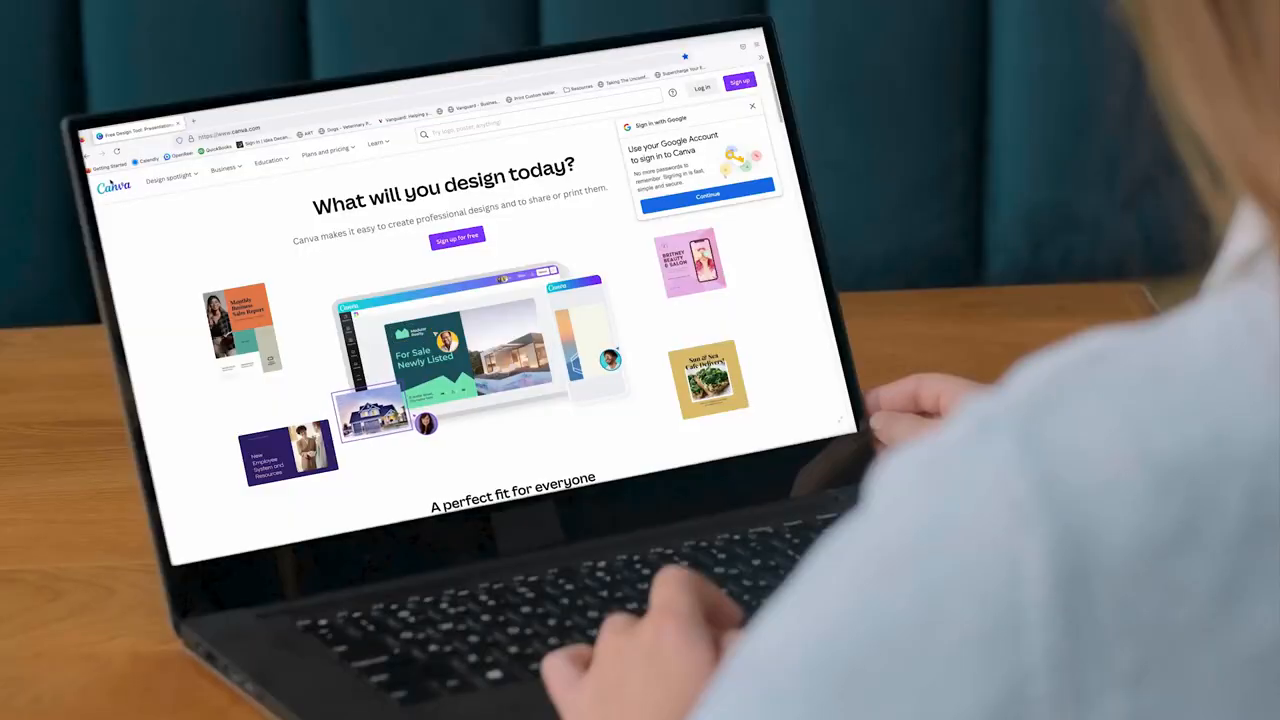
# Step: Browse example YouTube channels and open the Adams Wealth Partners channel page
pyautogui.click(752, 106)
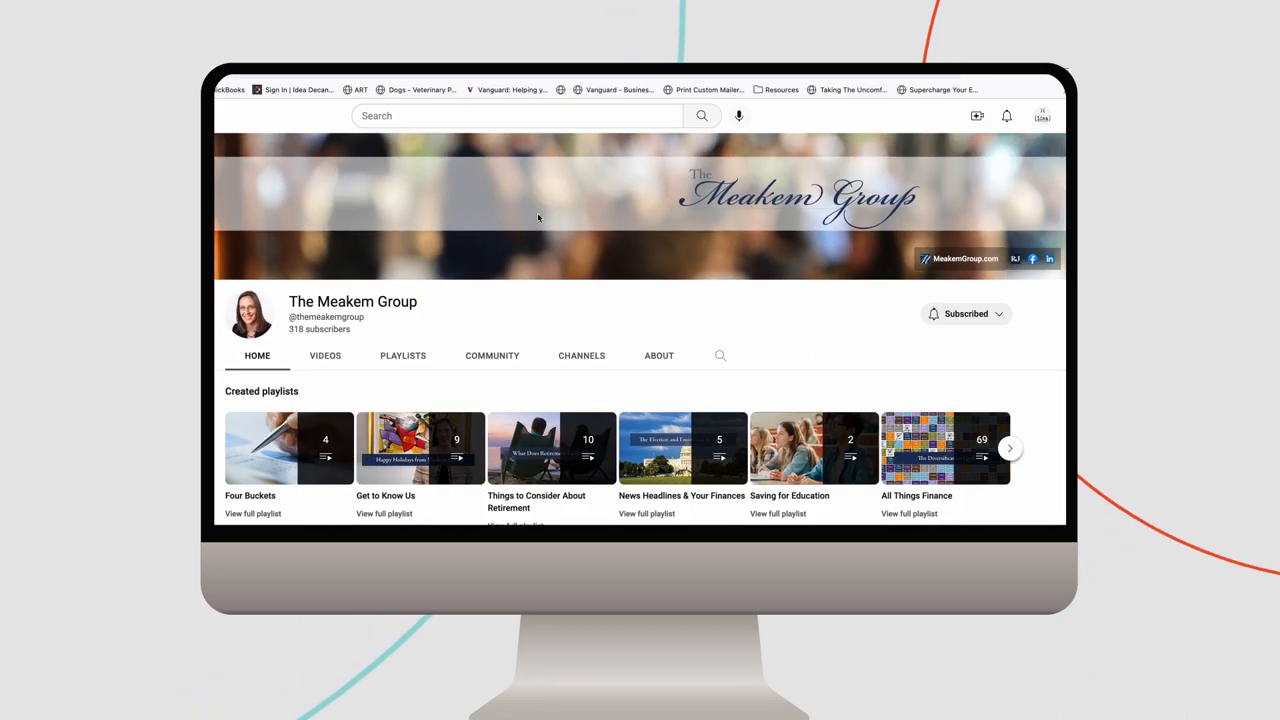
pyautogui.moveTo(894, 248)
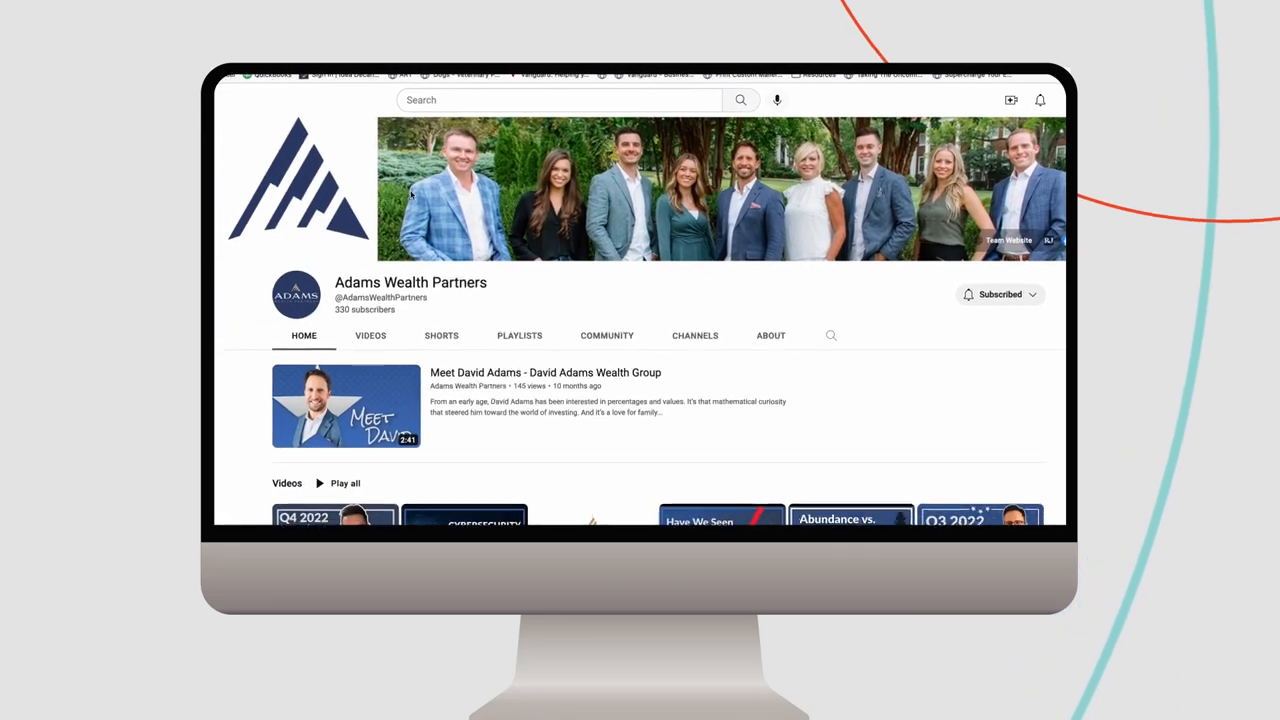
pyautogui.click(227, 105)
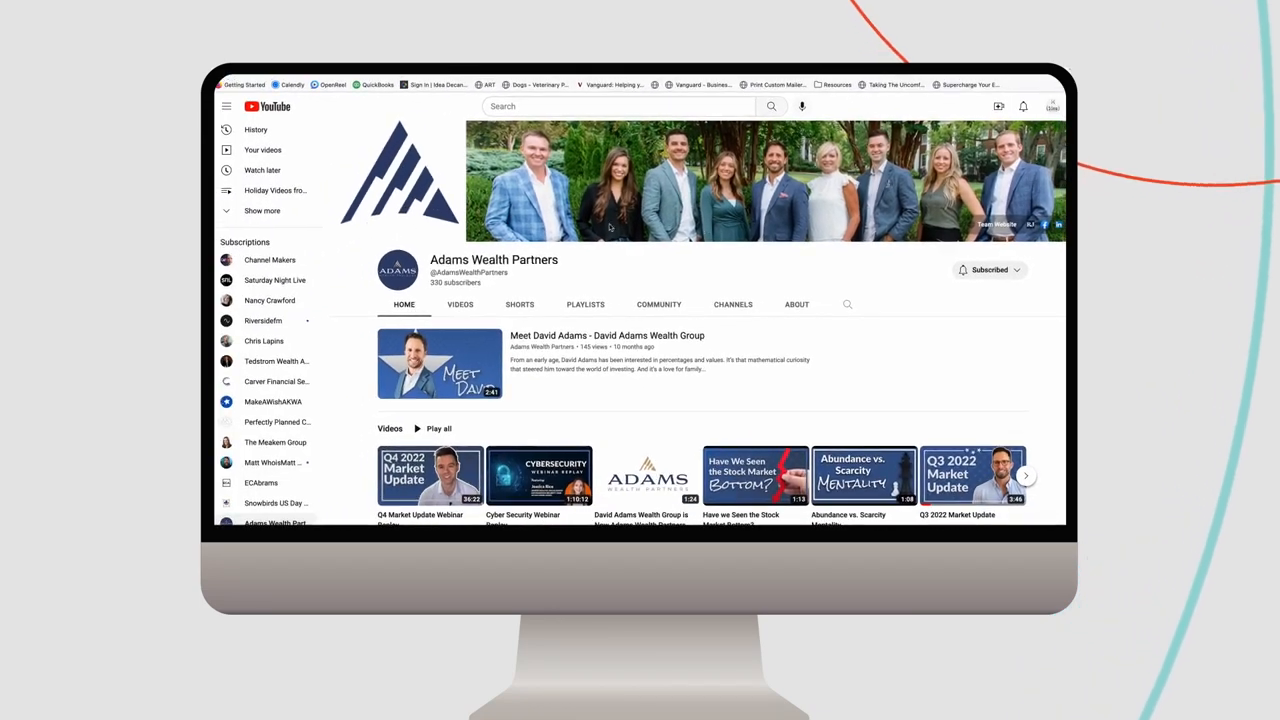
pyautogui.moveTo(990, 240)
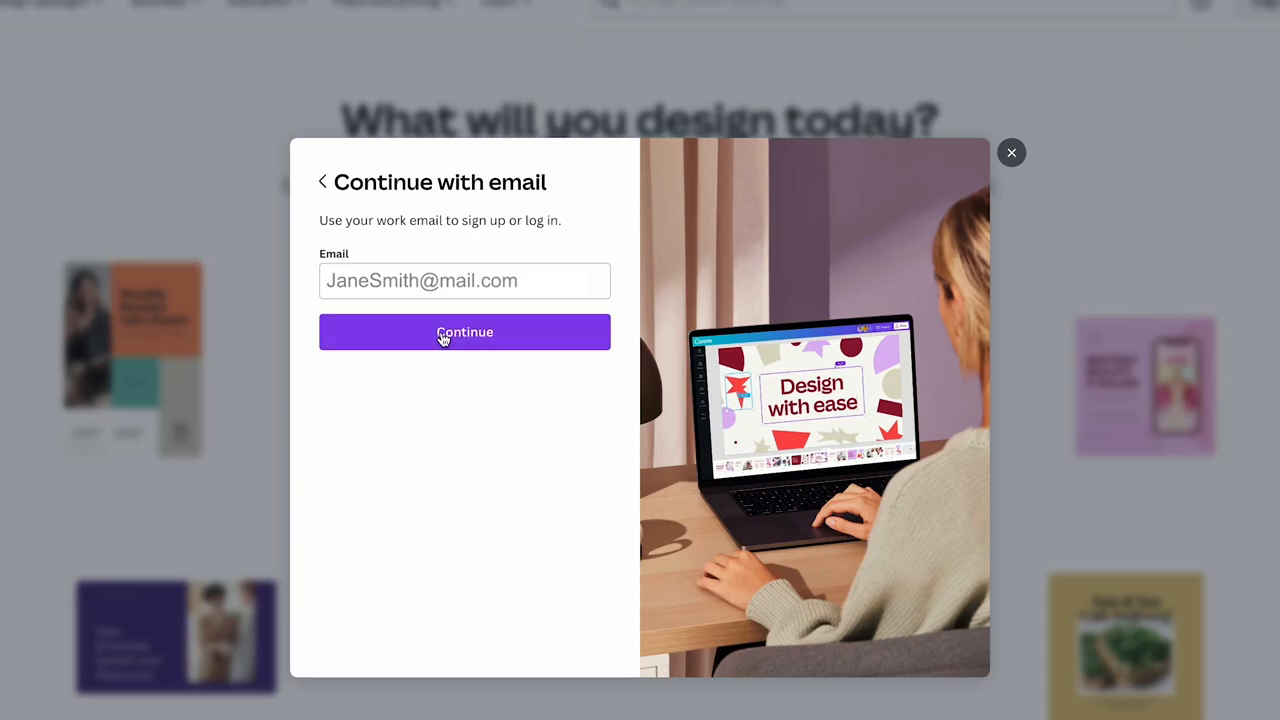
# Step: Submit the work email to sign up to Canva
pyautogui.click(1011, 152)
pyautogui.write('Youtube profile')
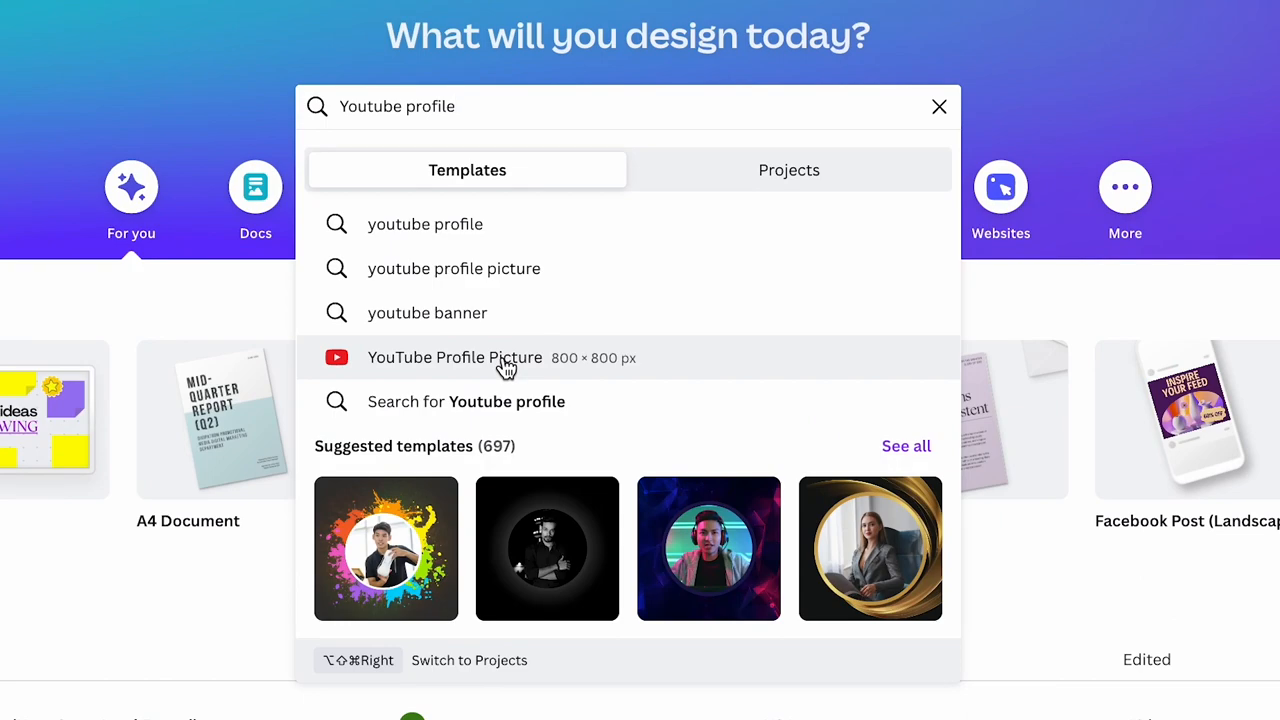
# Step: Create an 800×800 YouTube Profile Picture and place the uploaded FA-logo.jpg on it
pyautogui.click(454, 357)
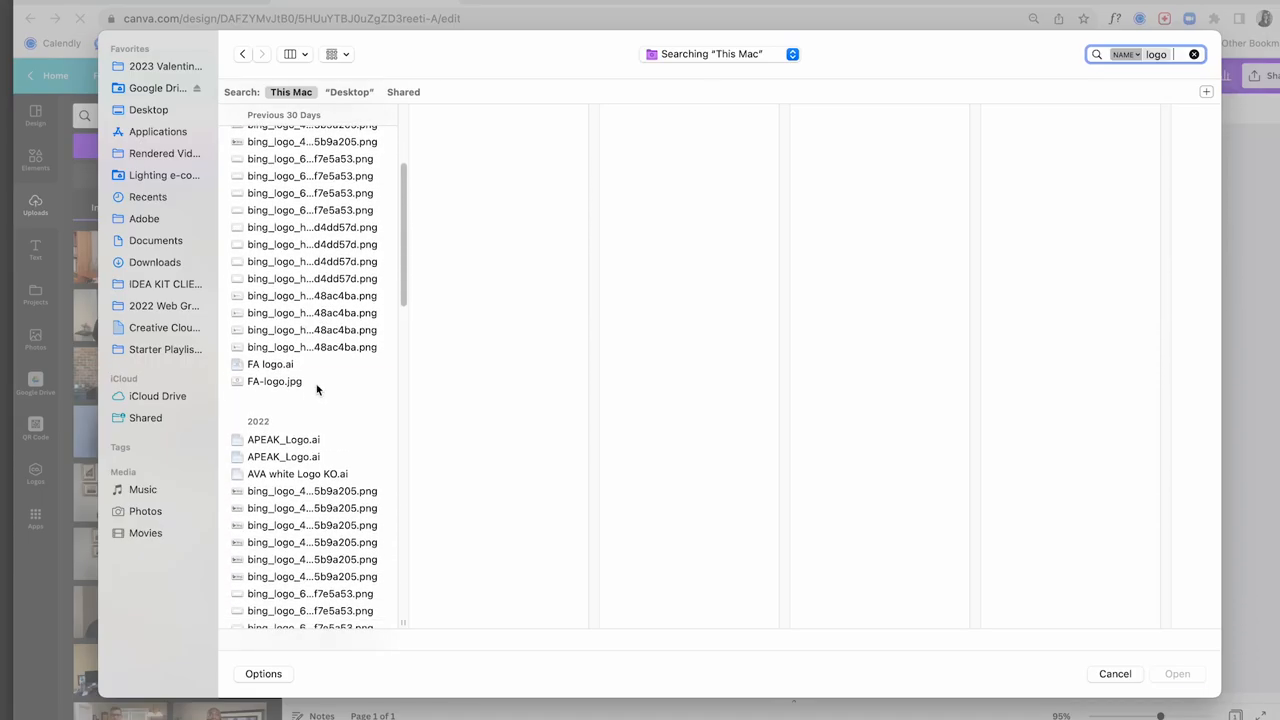
pyautogui.click(274, 381)
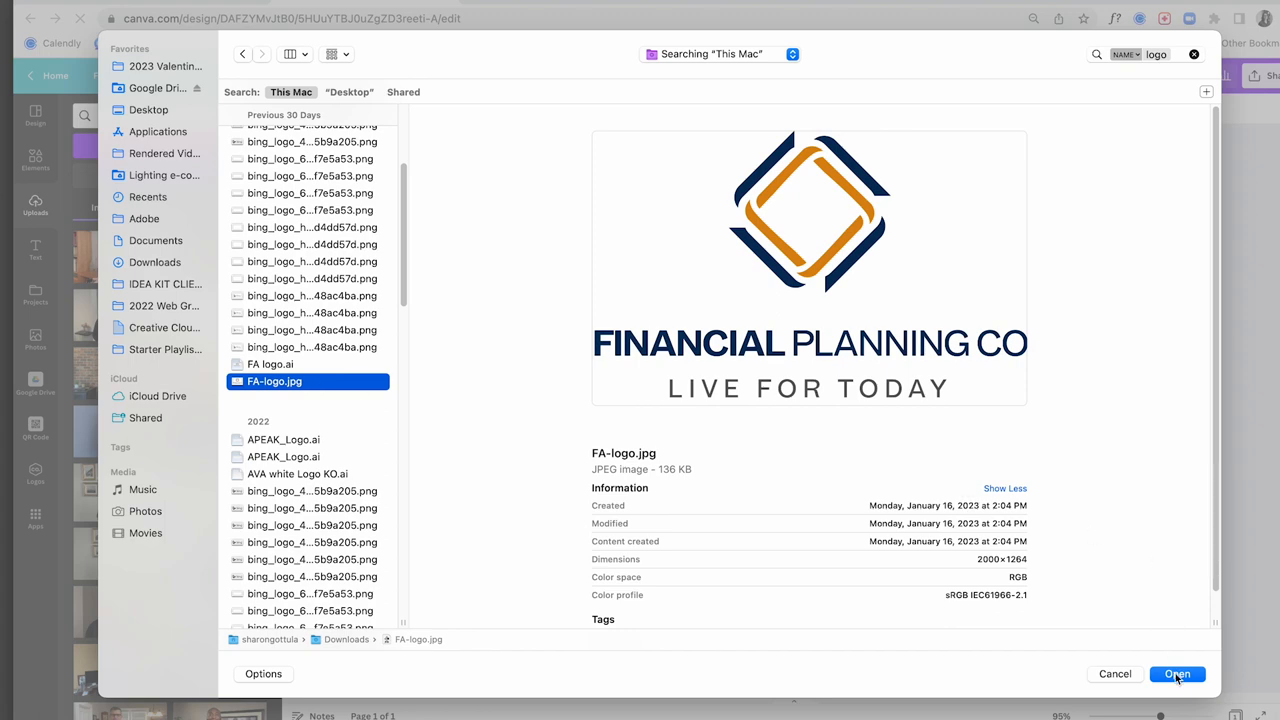
pyautogui.click(1177, 673)
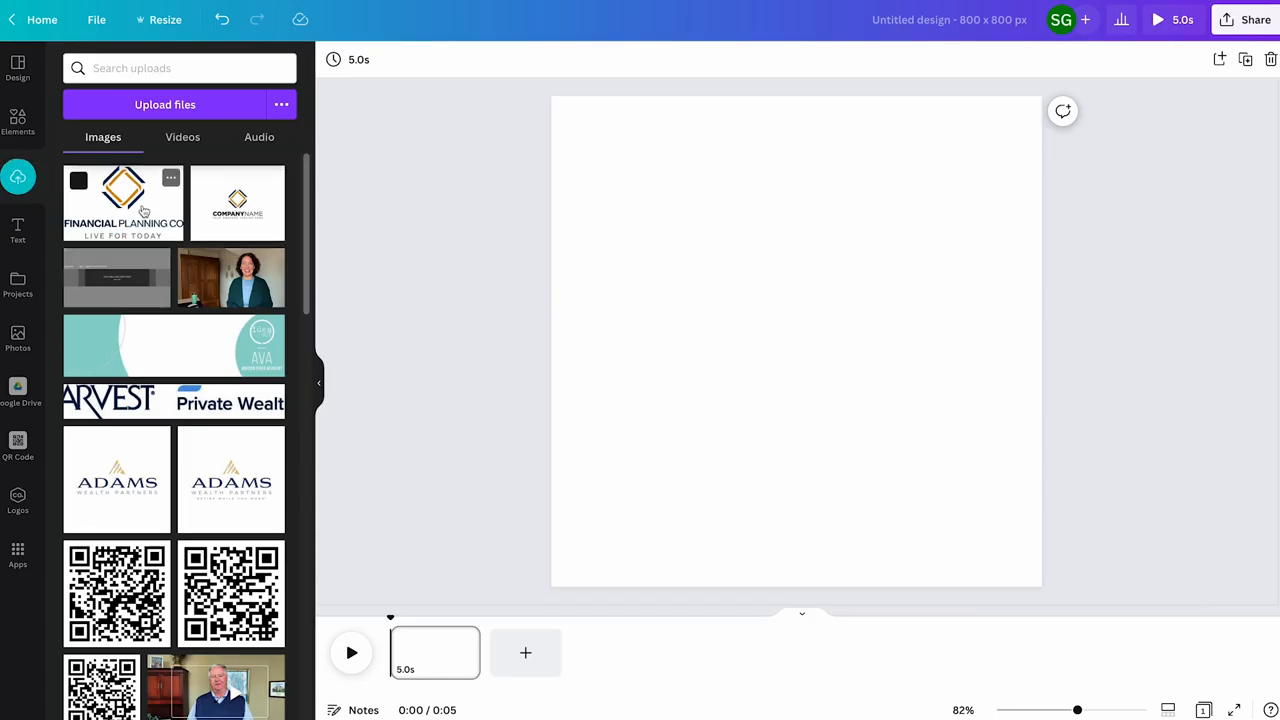
pyautogui.click(123, 200)
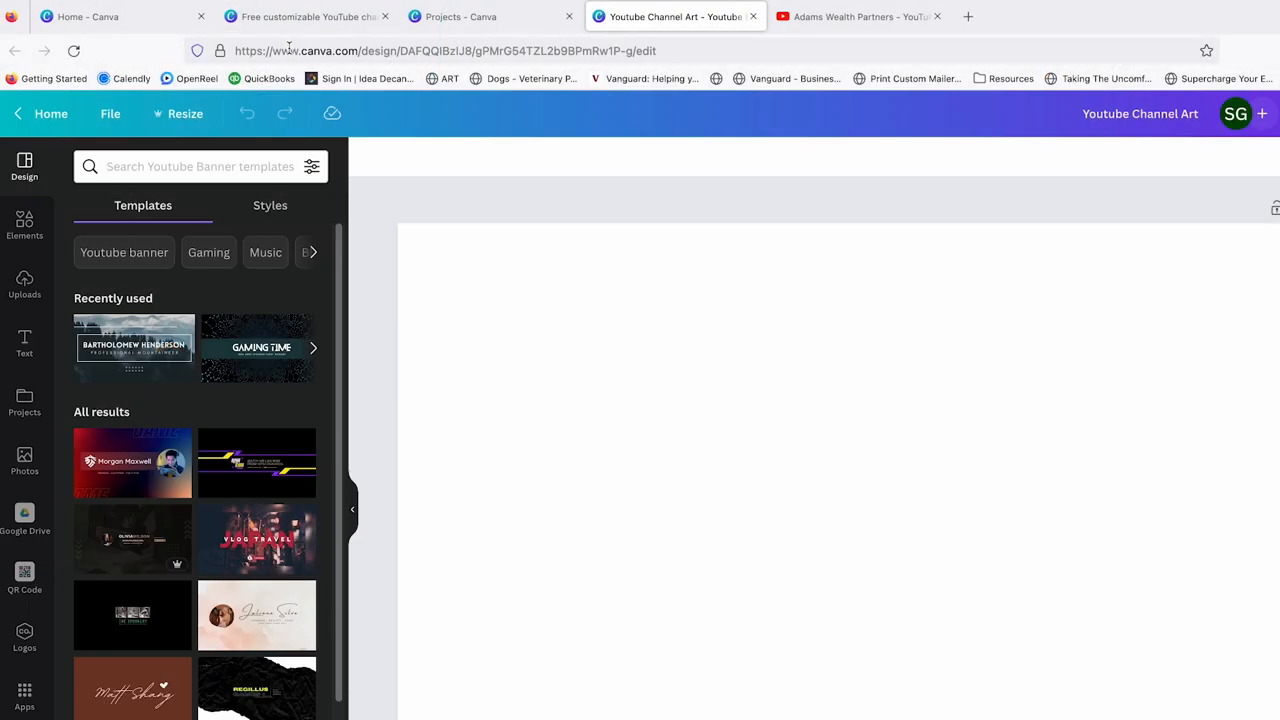
# Step: Open the Youtube Channel Art design and show rulers and guides
pyautogui.click(800, 470)
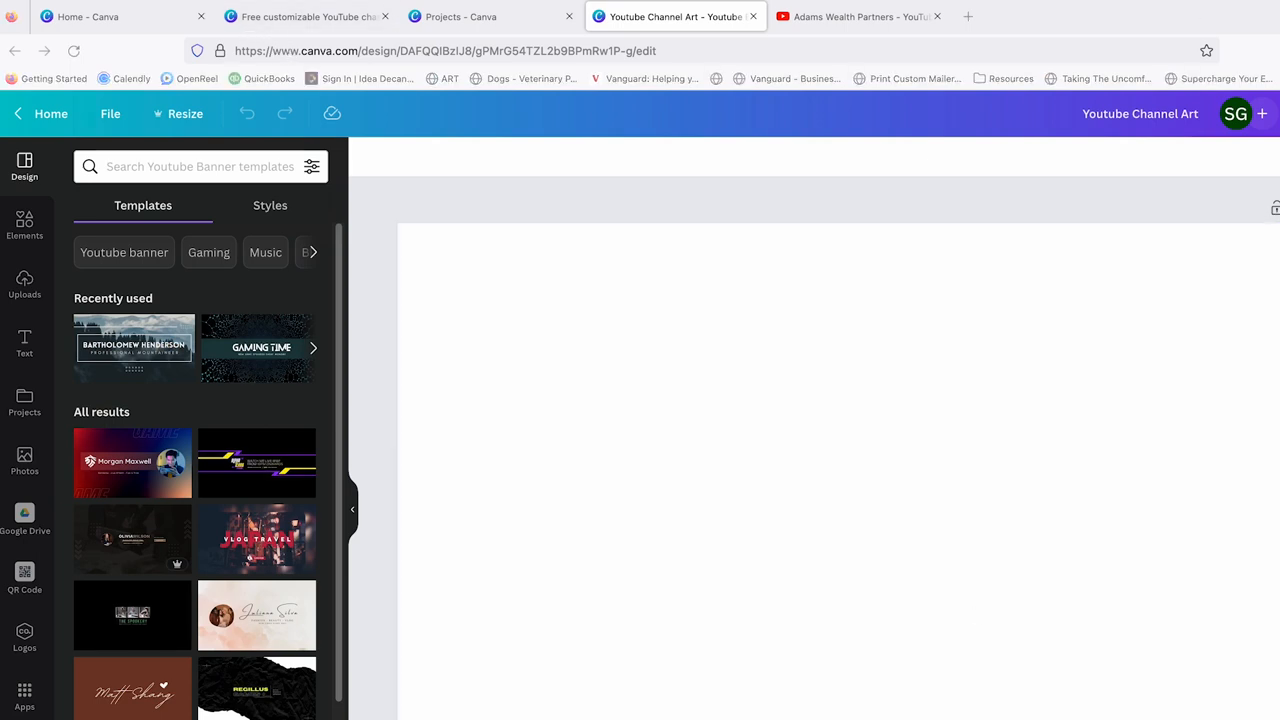
pyautogui.press('Shift+R')
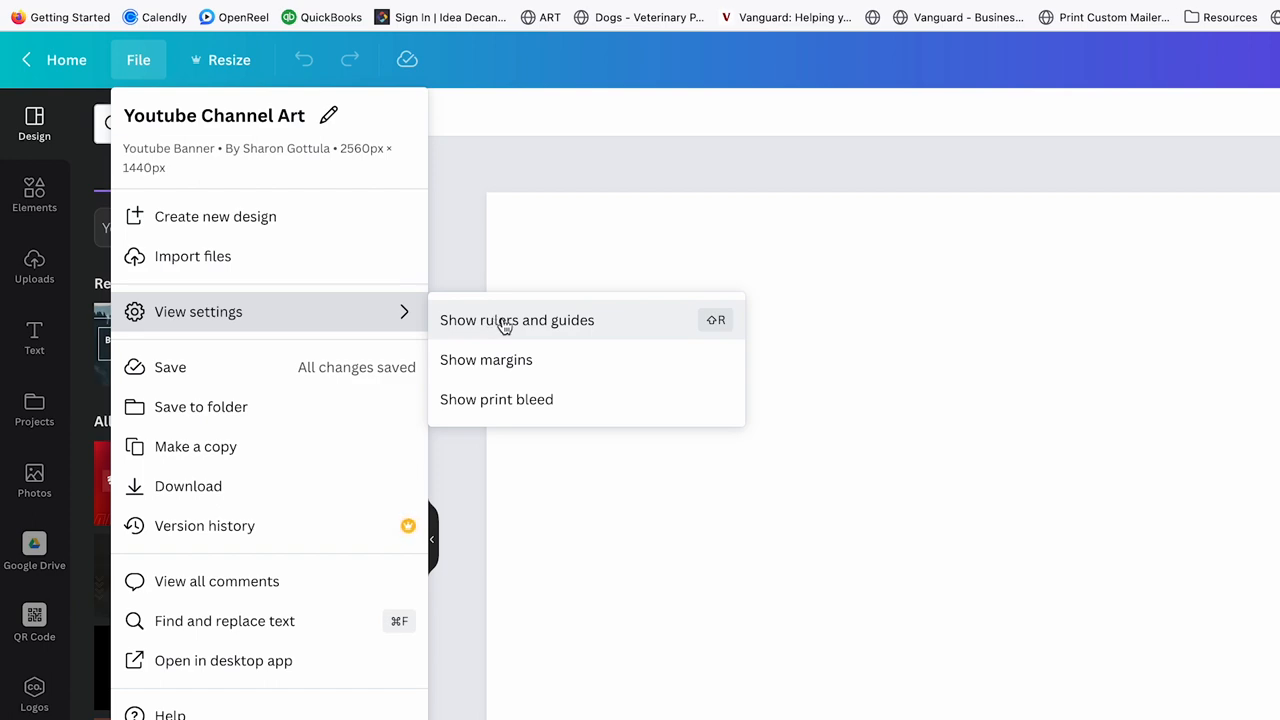
pyautogui.click(517, 320)
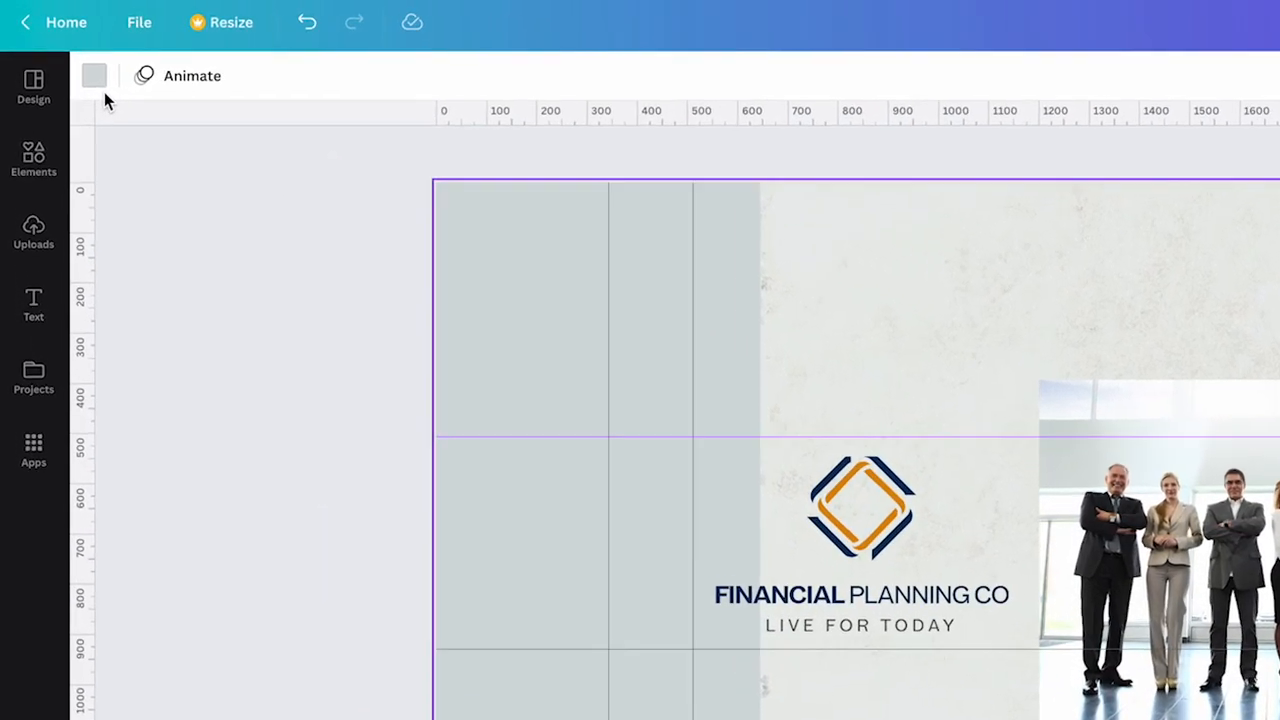
# Step: Choose a background colour for the banner from the colour swatch
pyautogui.click(94, 75)
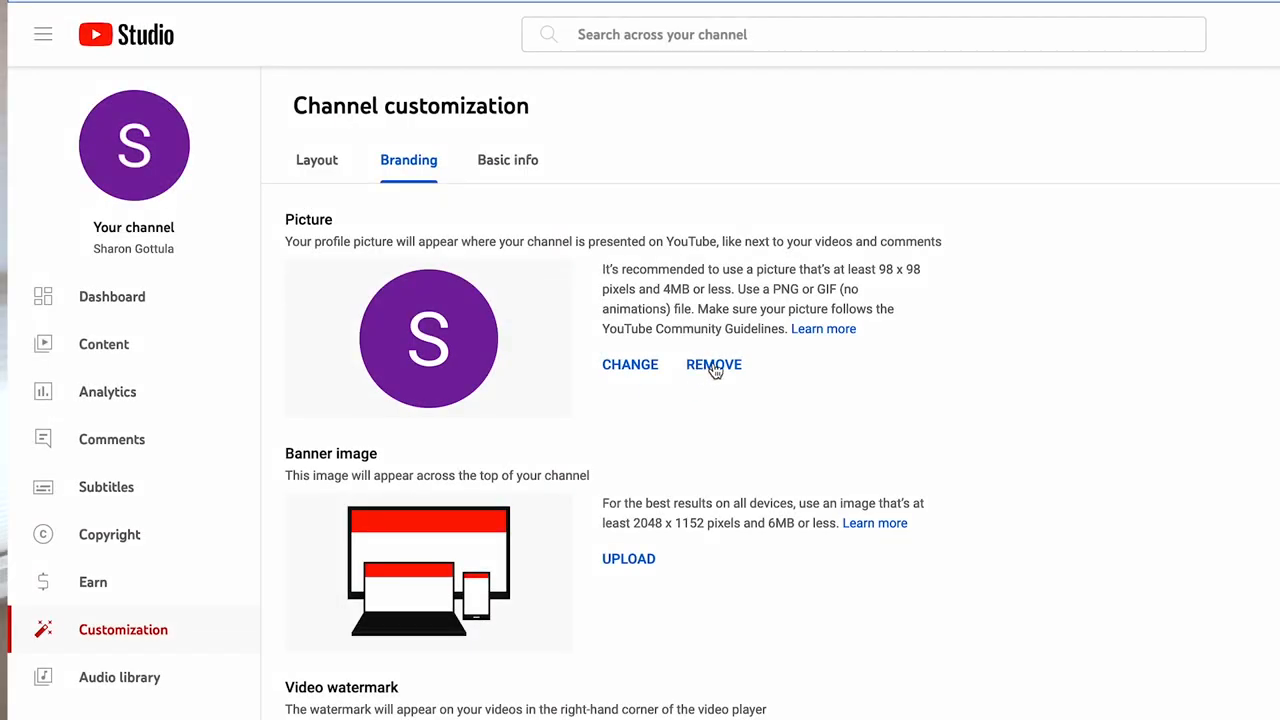
# Step: Replace the channel picture and upload the Youtube Channel Template image as the banner
pyautogui.click(630, 364)
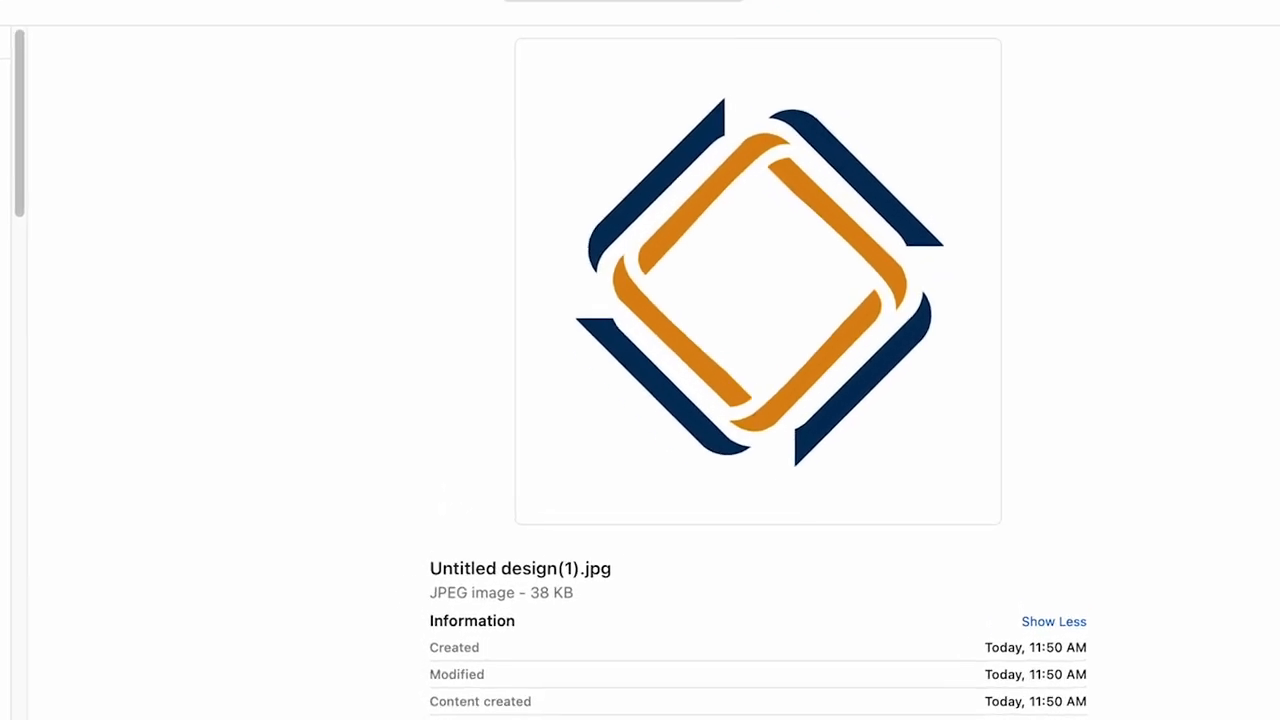
pyautogui.click(130, 423)
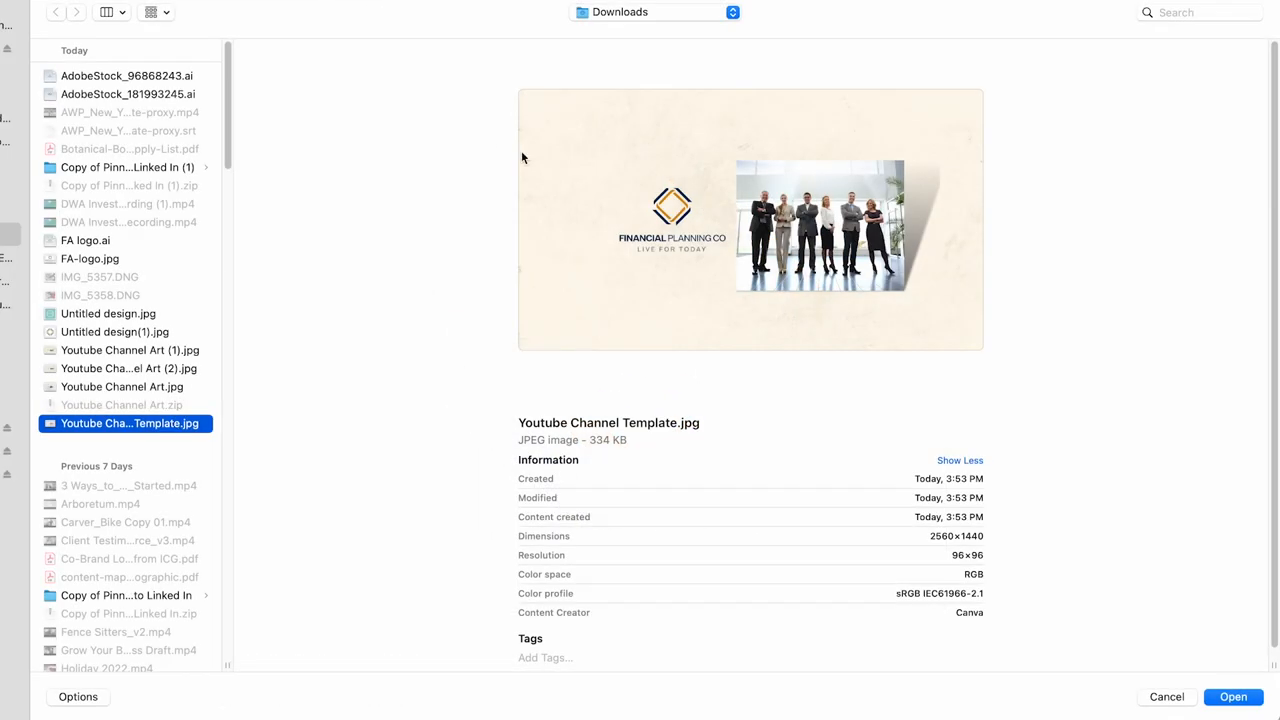
pyautogui.click(1233, 696)
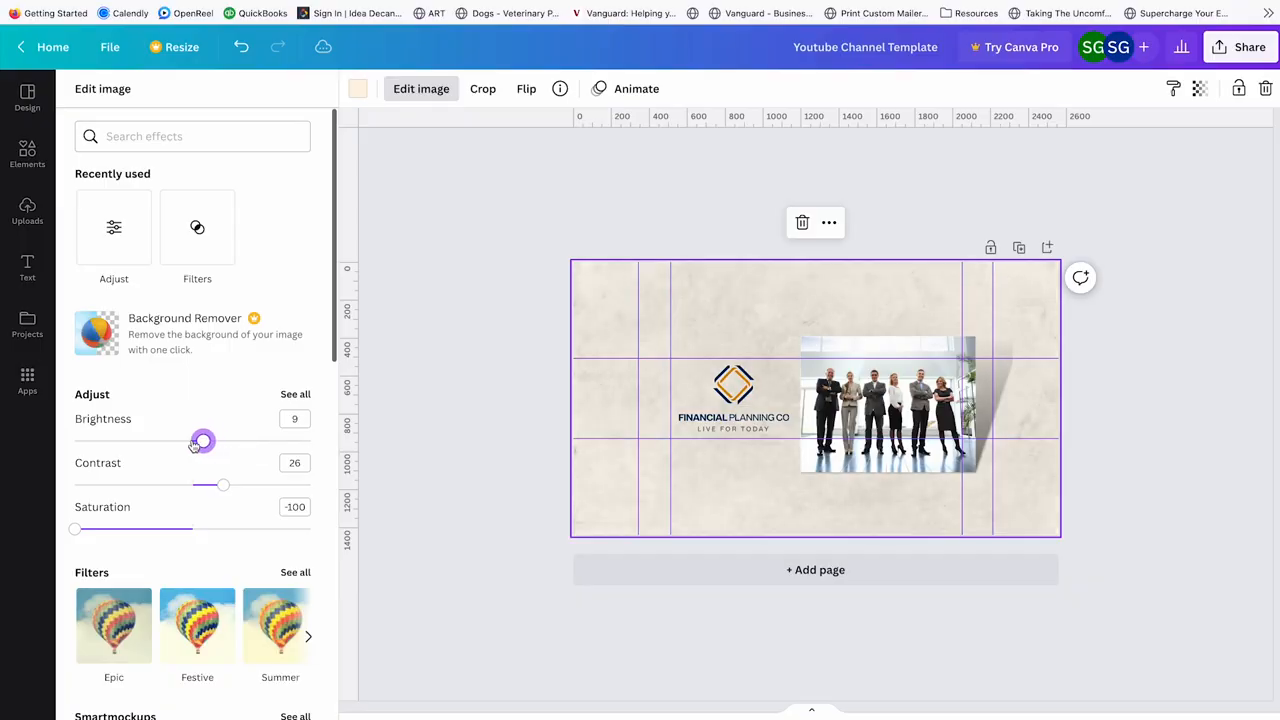
# Step: Adjust the background texture's brightness and contrast sliders
pyautogui.moveTo(202, 441); pyautogui.dragTo(218, 441)
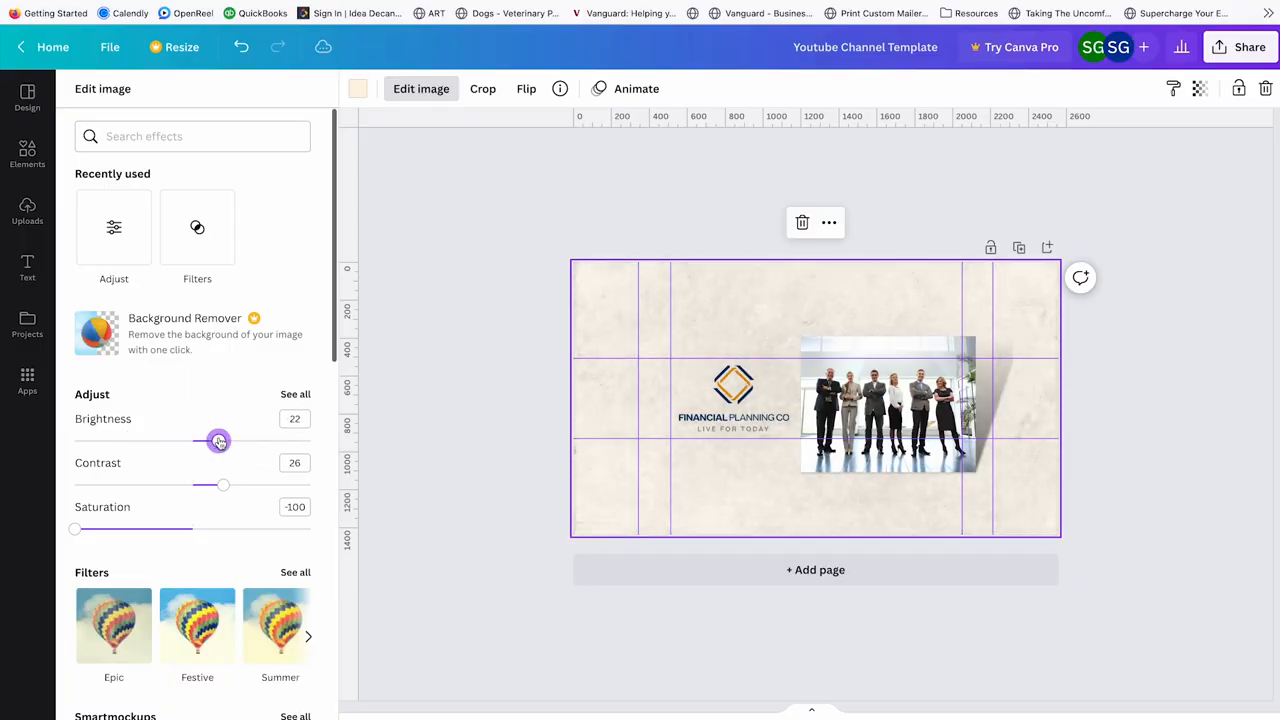
pyautogui.moveTo(74, 529); pyautogui.dragTo(118, 529)
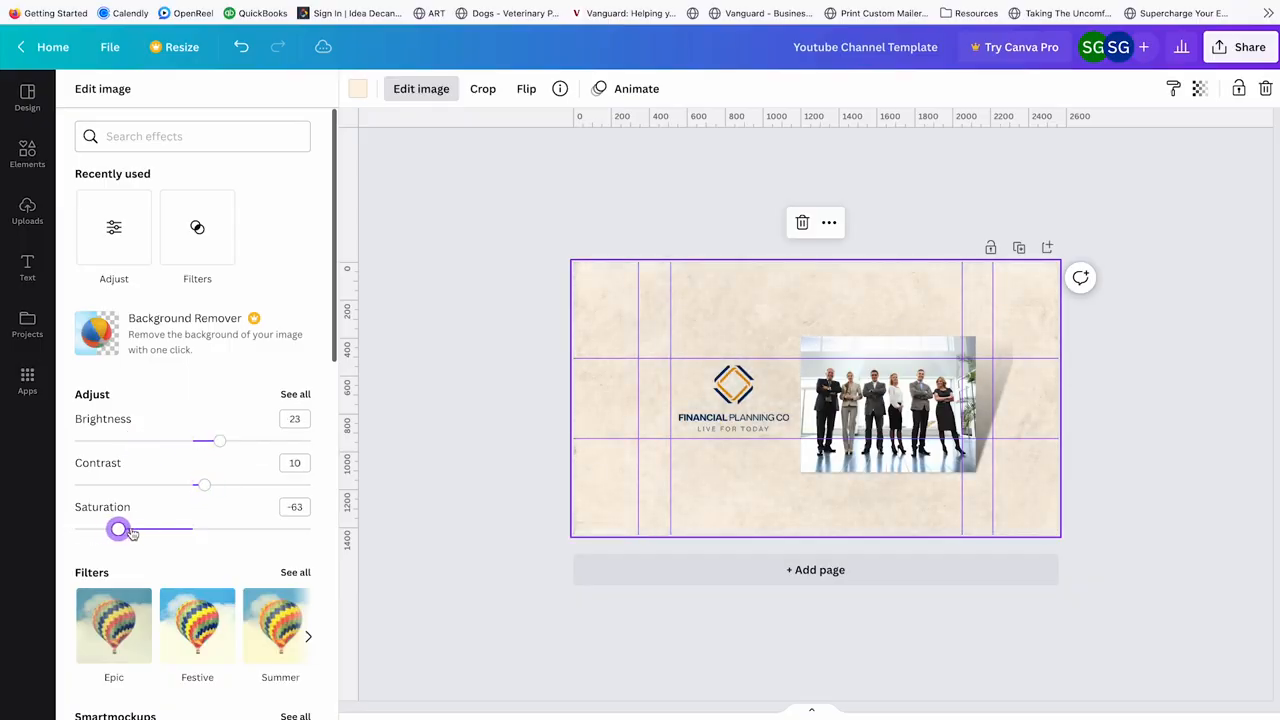